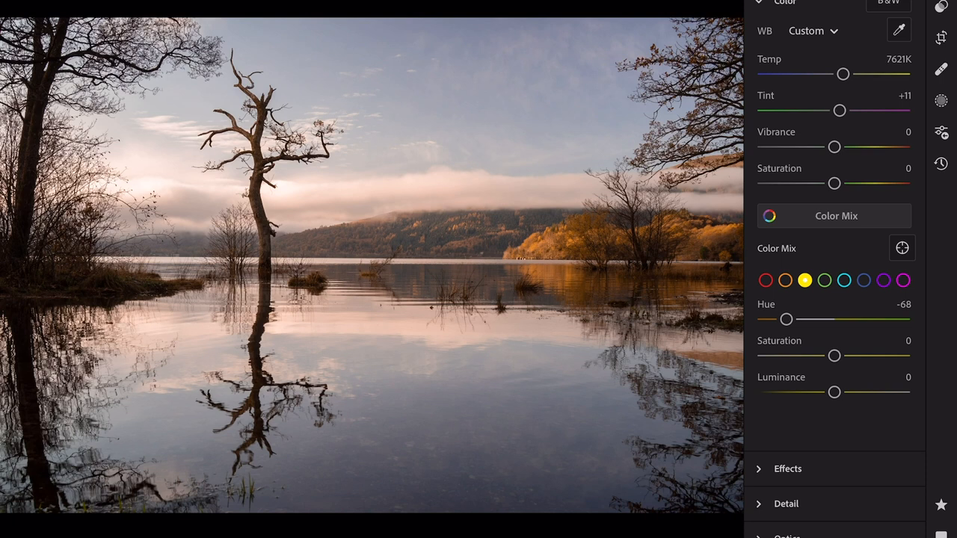
Raise the Yellow saturation to +13 and luminance to +20 in Color Mix.
drag(834, 392, 836, 392)
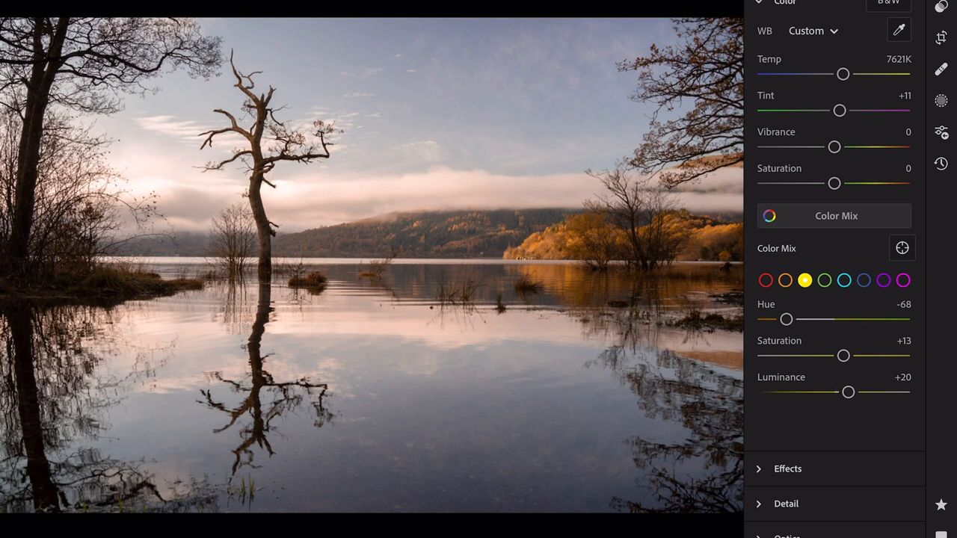
Select Orange in Color Mix and fine-tune its hue toward red, settling at -23.
click(785, 281)
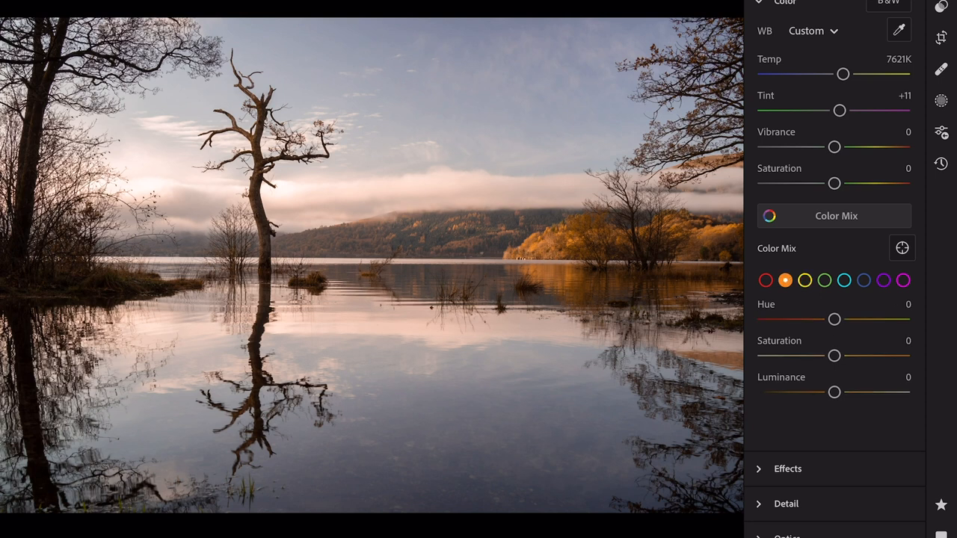
drag(835, 319, 819, 319)
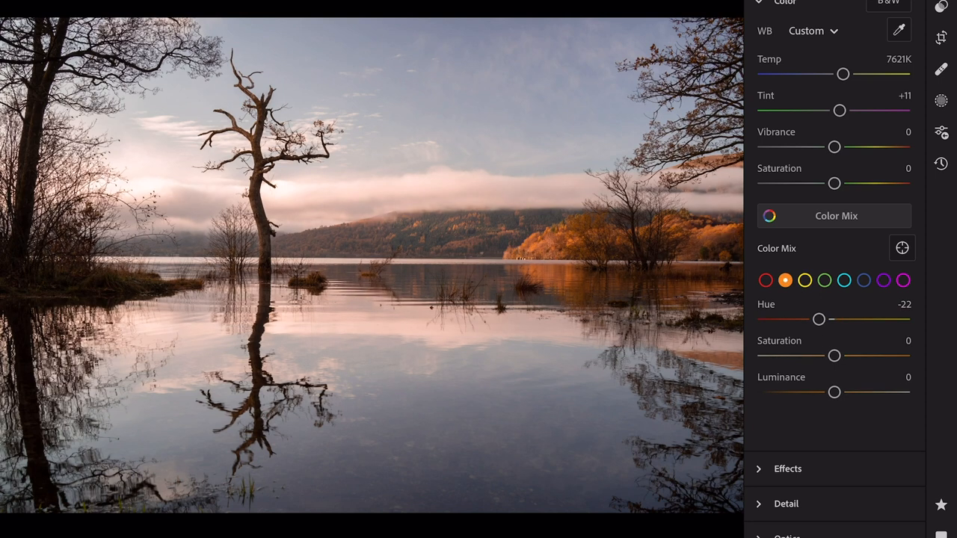
drag(819, 320, 830, 319)
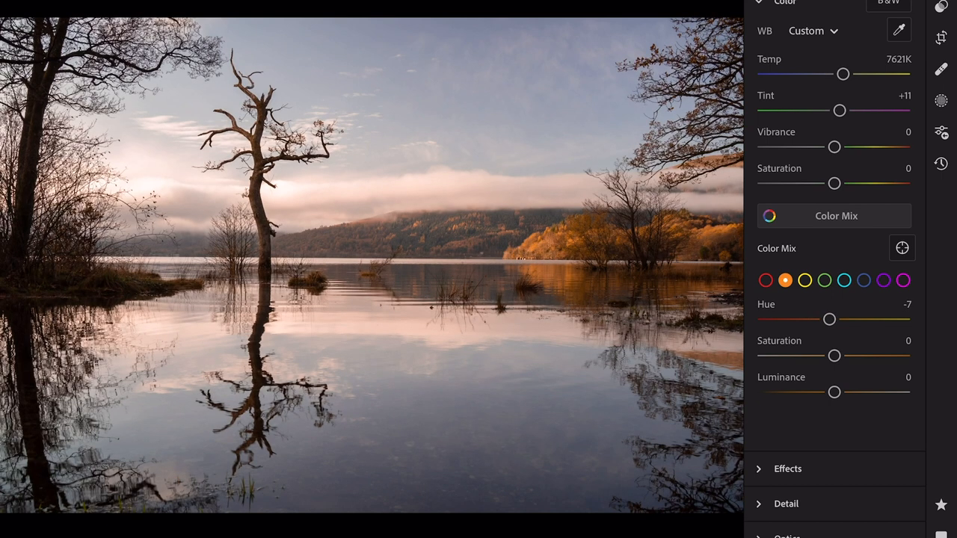
drag(829, 319, 764, 319)
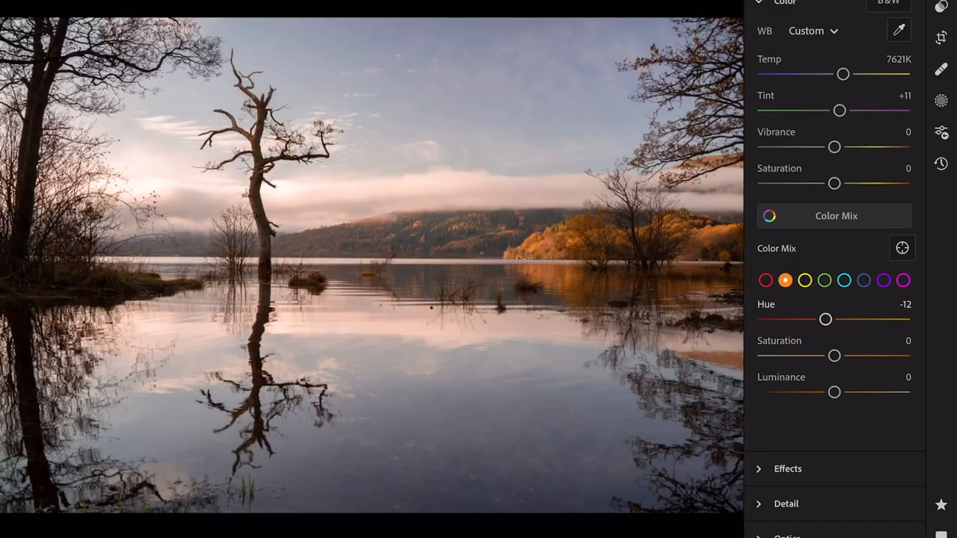
drag(826, 319, 816, 320)
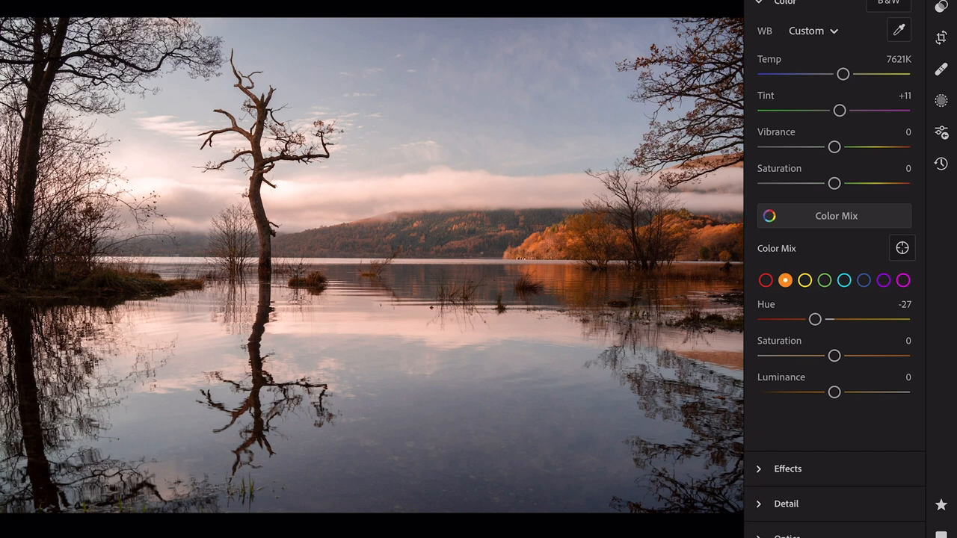
drag(815, 319, 819, 319)
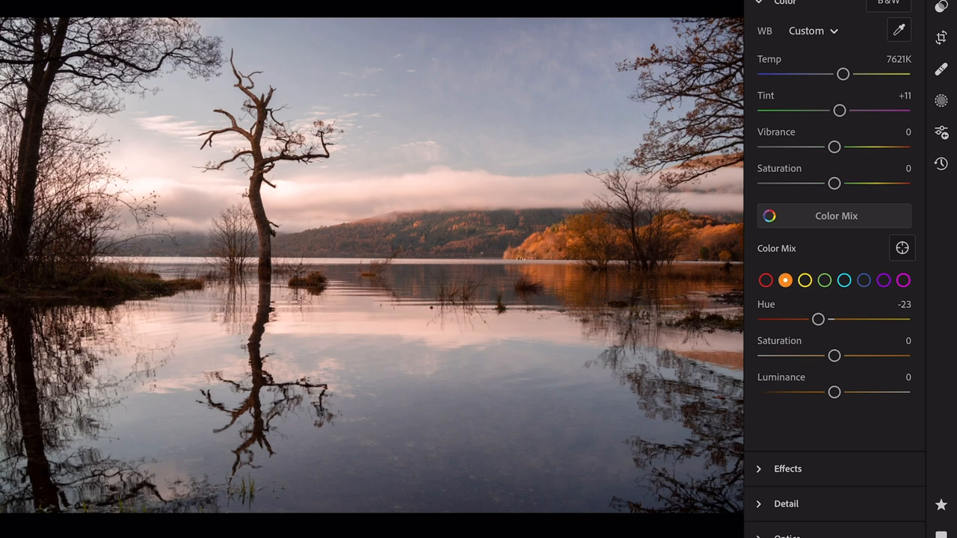